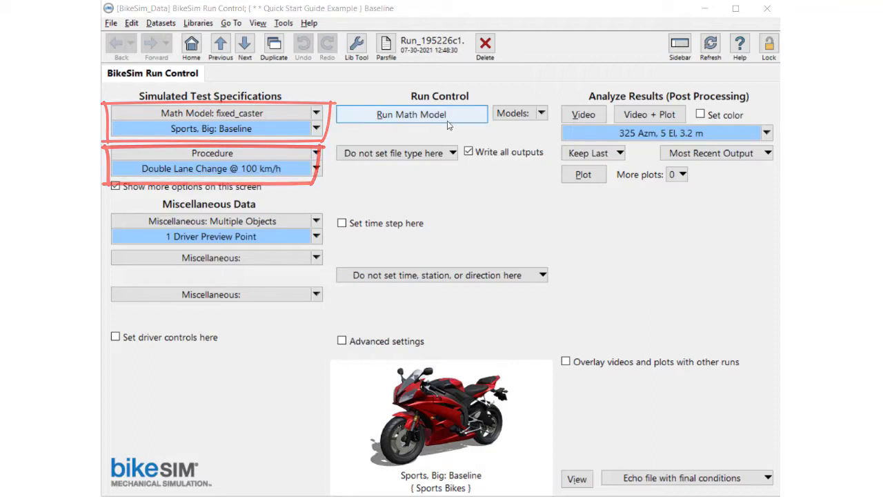
Open the Sports, Big: Baseline vehicle dataset to view the rider body mass data.
click(411, 114)
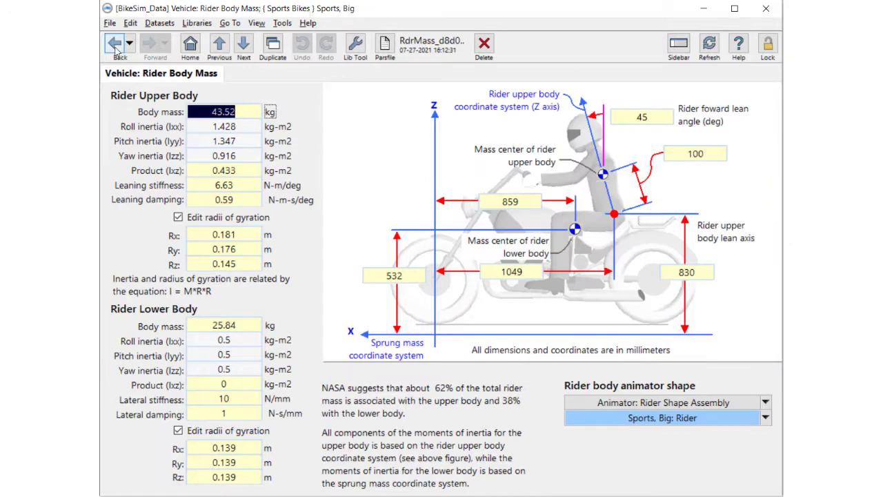
Review the big sports bike's shape and brake system datasets.
click(106, 45)
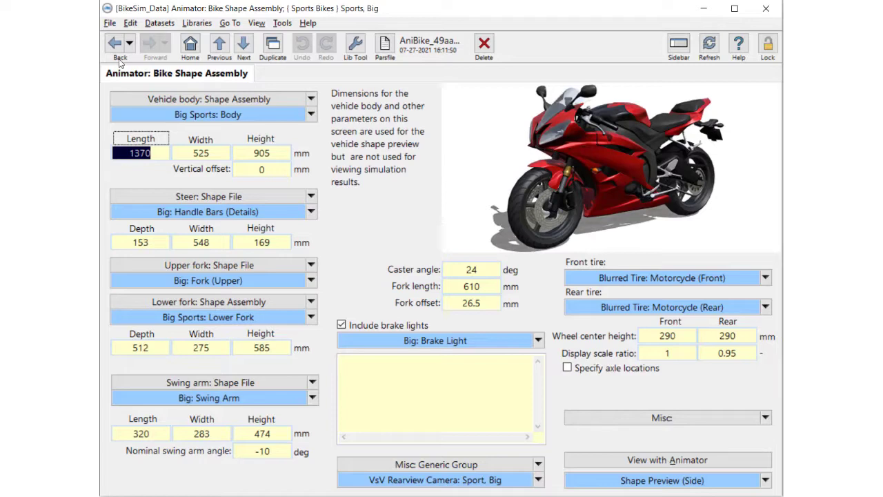
click(124, 43)
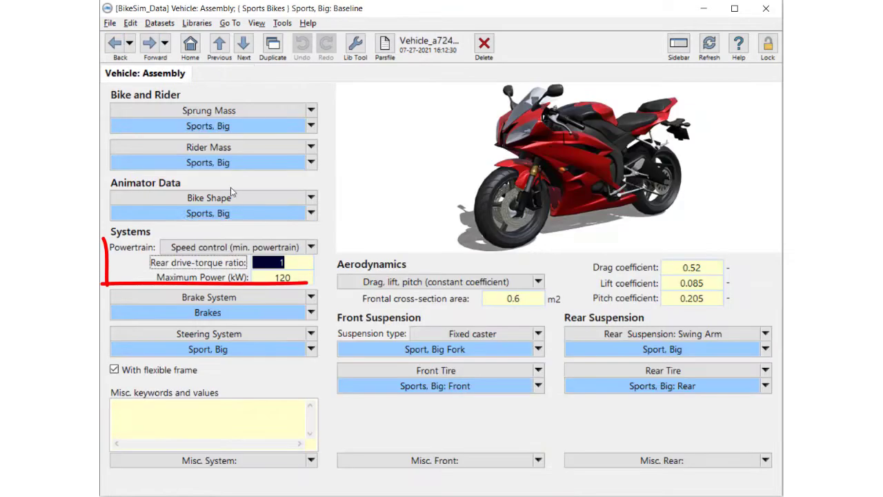
click(207, 312)
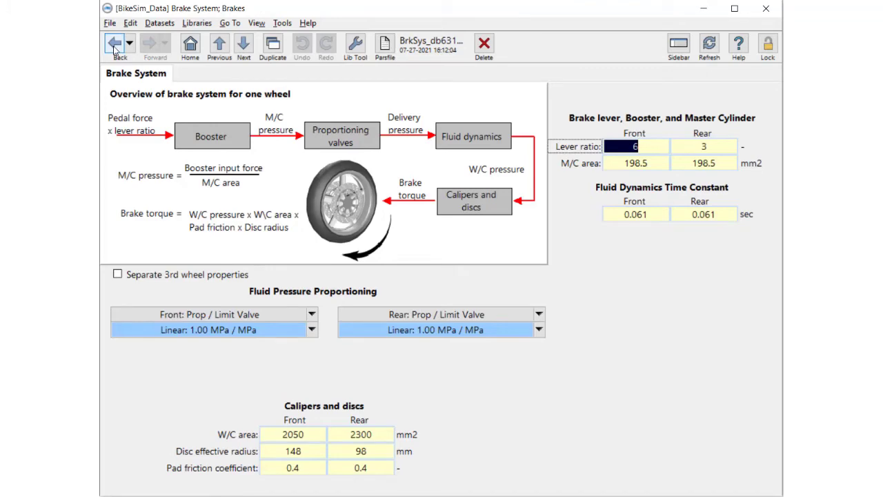
click(113, 43)
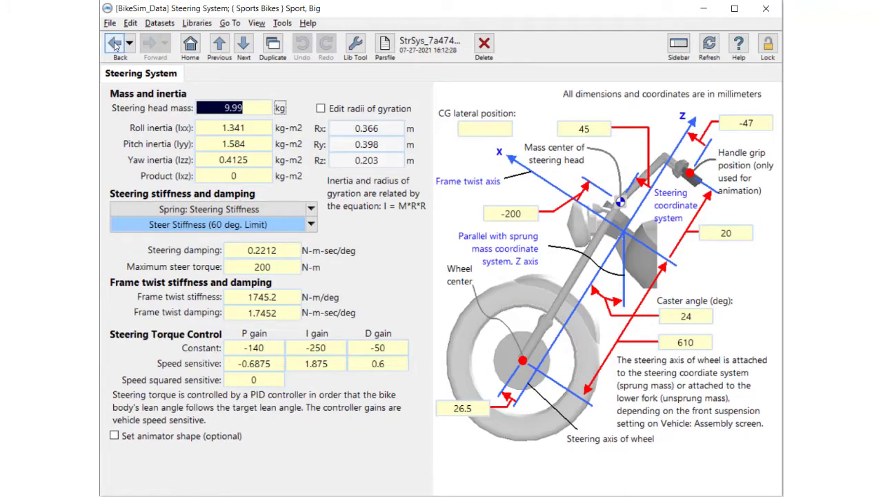
click(116, 44)
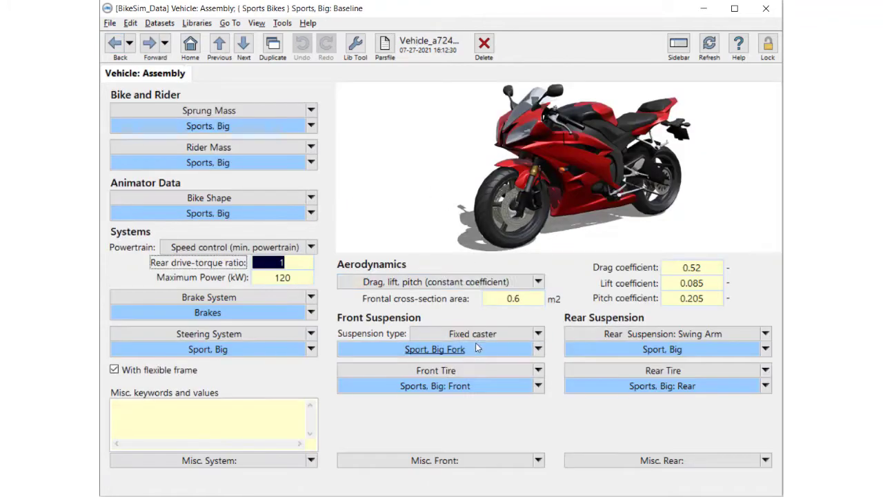
Review the front suspension and tire data, then leave the vehicle assembly overview.
click(435, 349)
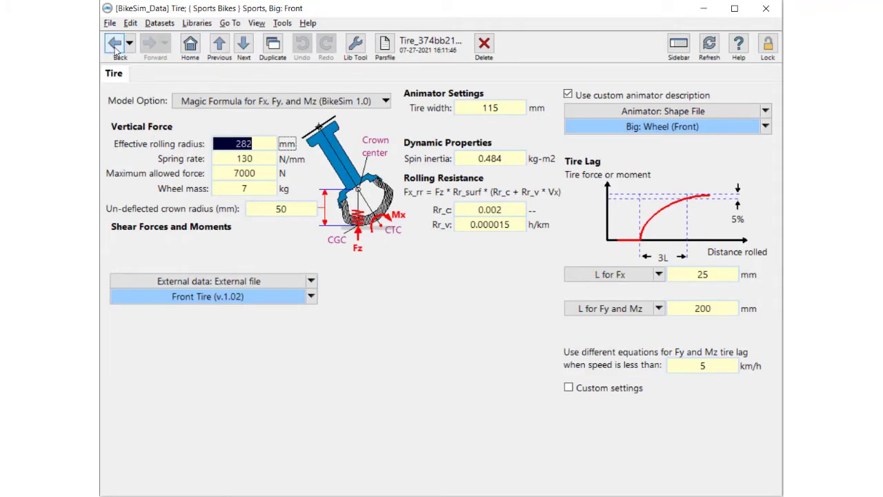
click(111, 43)
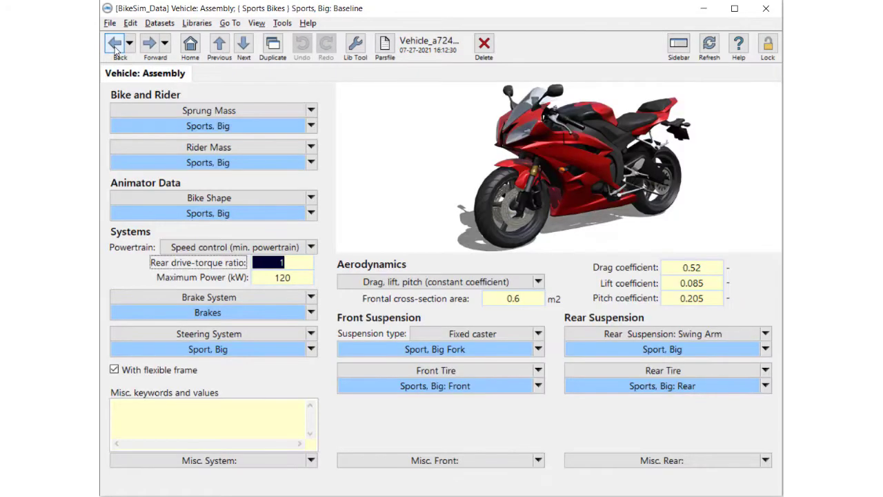
click(110, 43)
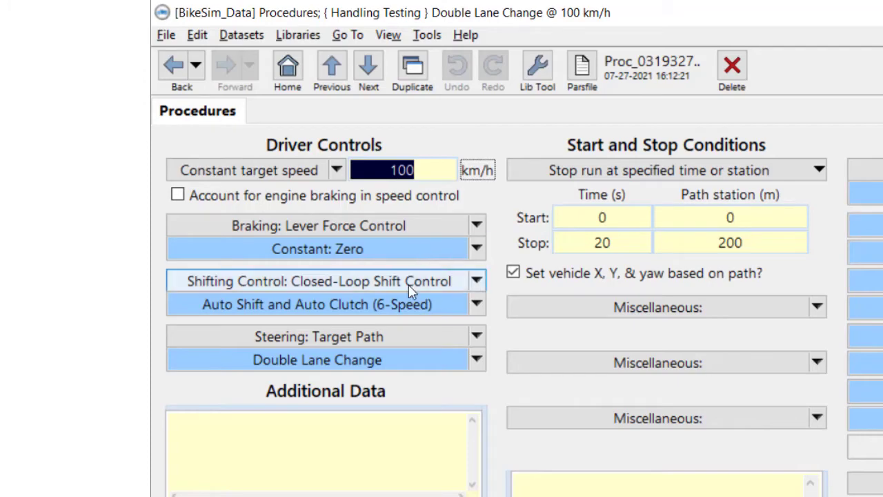
Inspect the Double Lane Change lateral offset path plot and rider preview time.
scroll(down, 3)
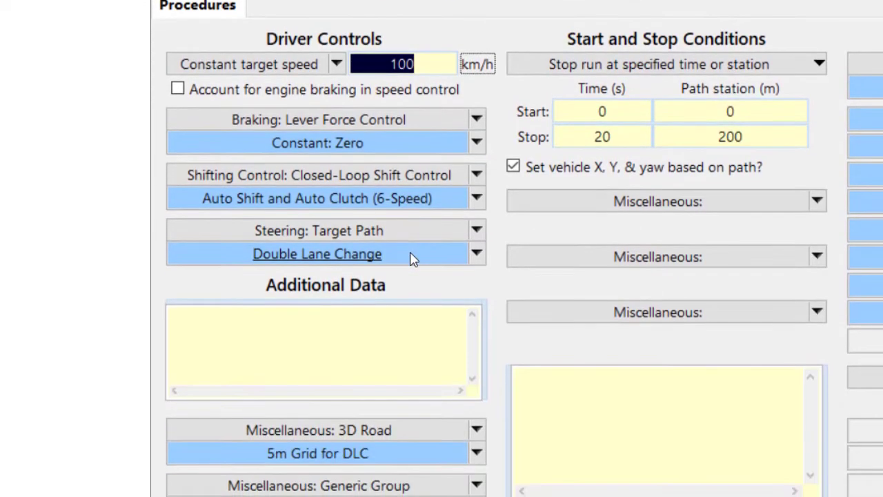
click(316, 254)
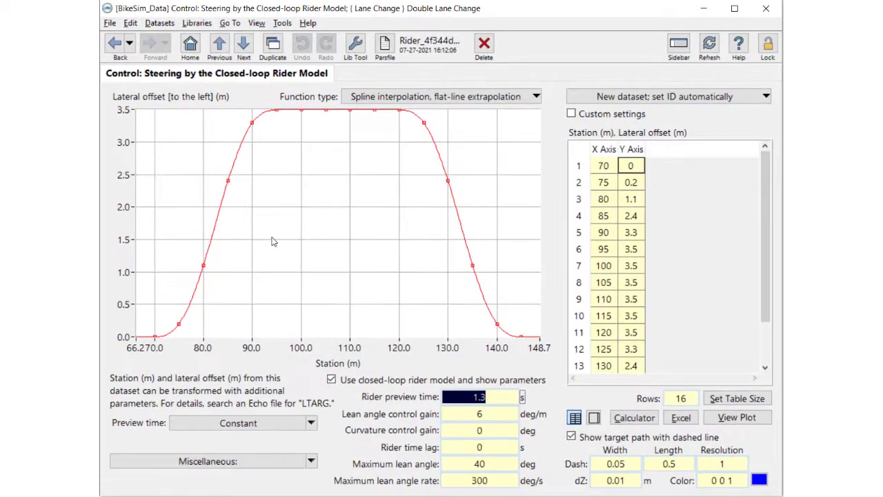
click(478, 396)
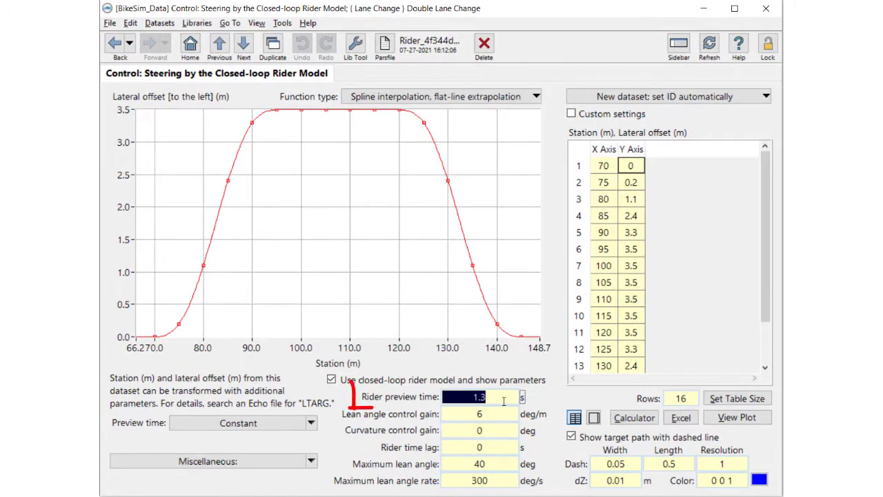
click(476, 396)
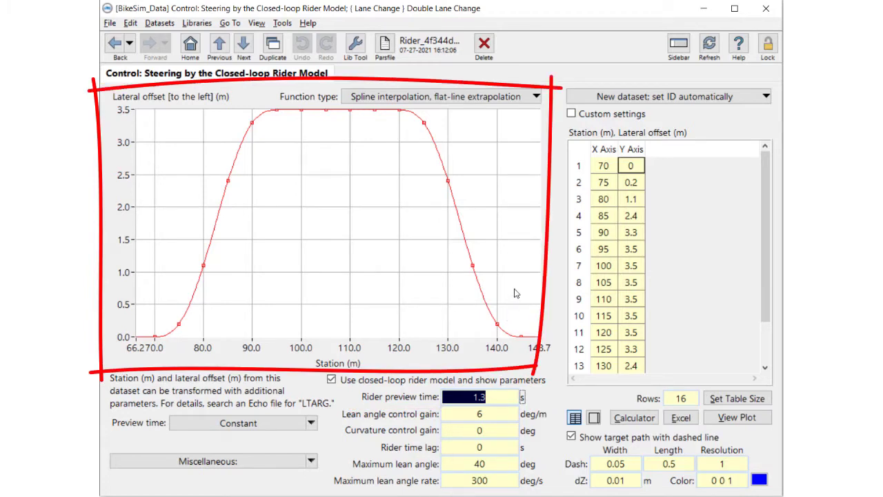
mouse_move(161, 91)
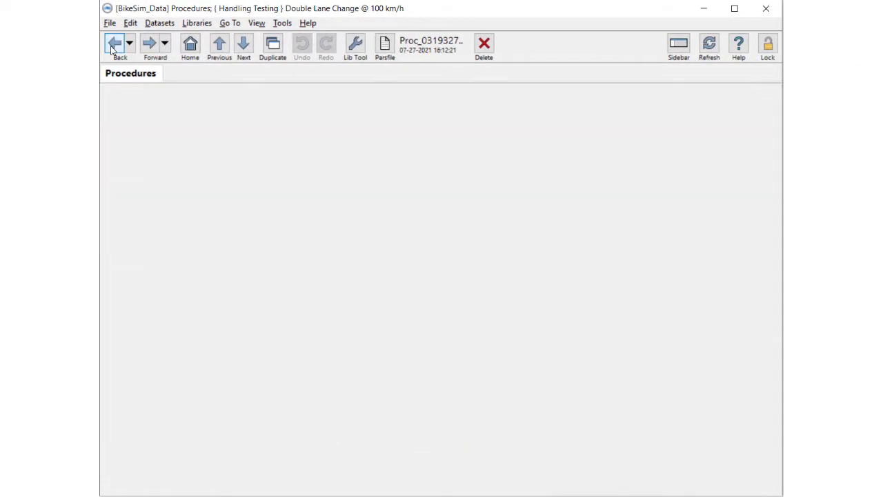
Return to BikeSim Run Control and launch the results as Video + Plot.
click(115, 43)
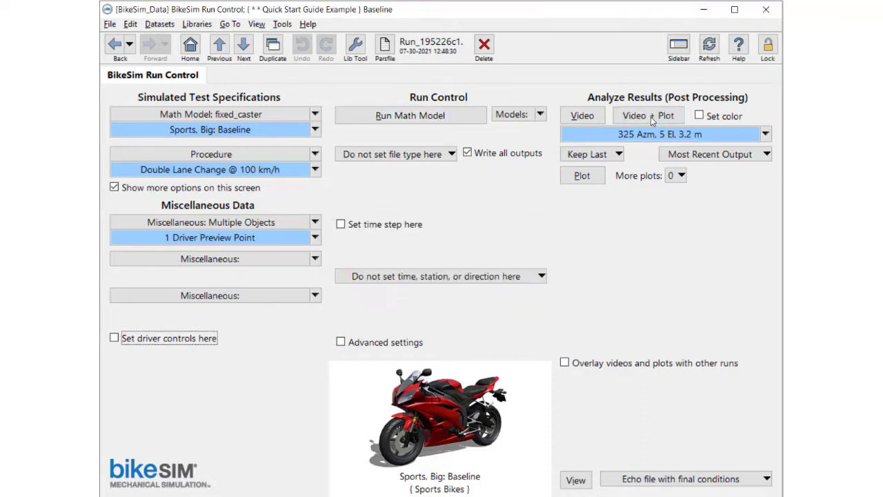
click(650, 115)
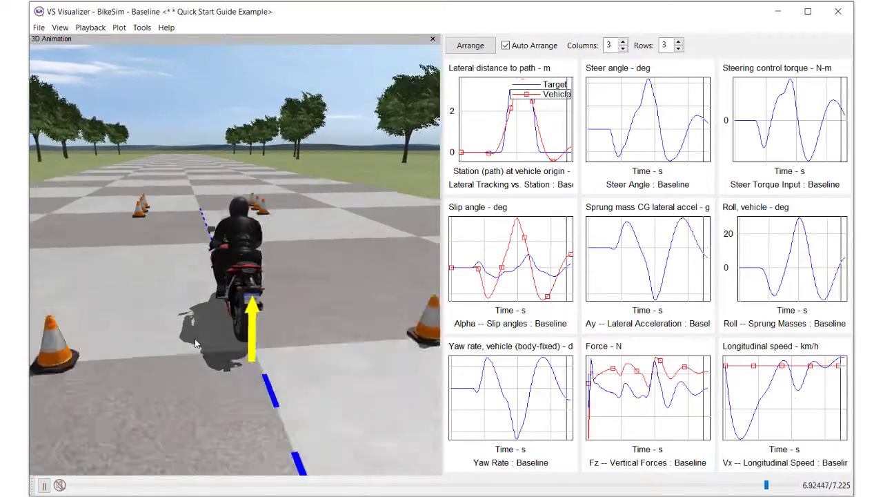
Replay the Baseline double lane change animation alongside its nine result plots.
click(44, 483)
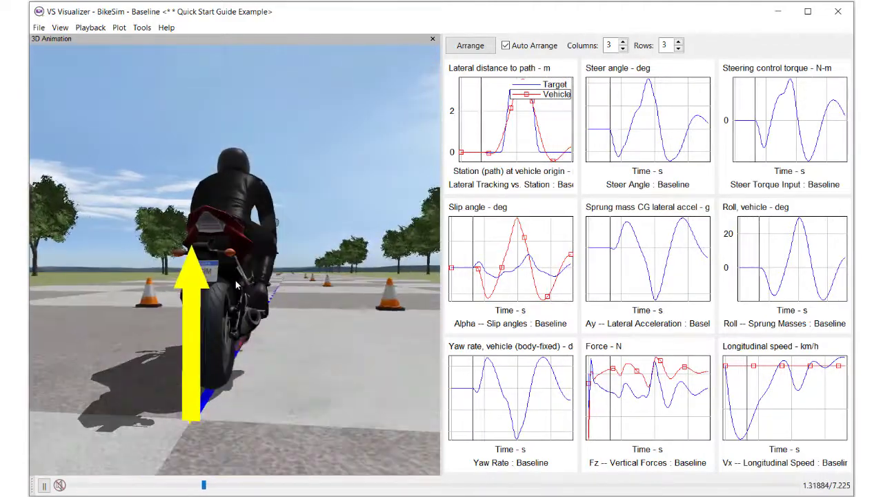
click(43, 483)
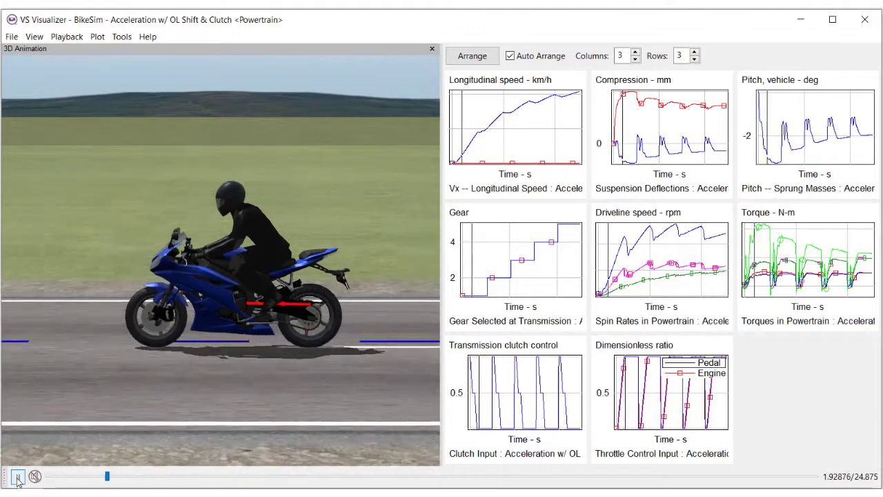
Play the acceleration, braking-in-turn, motocross jump and Instant CG example animations.
click(18, 473)
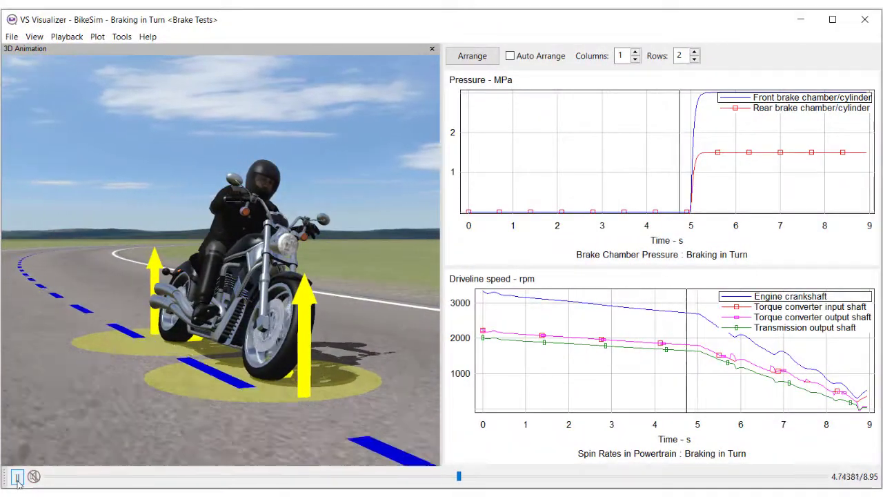
click(16, 474)
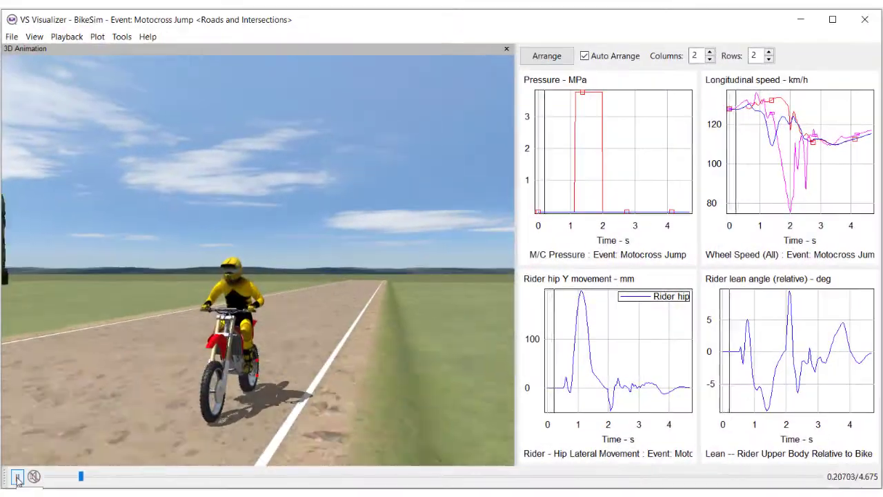
drag(80, 476, 414, 477)
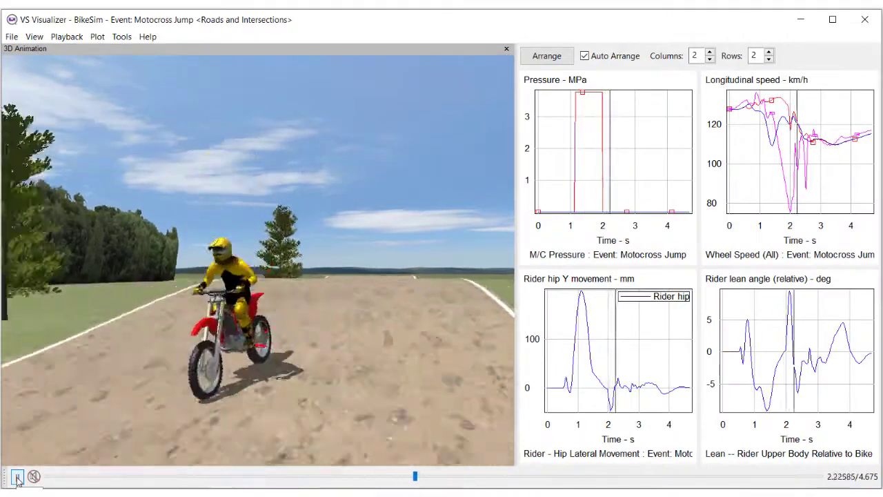
click(16, 473)
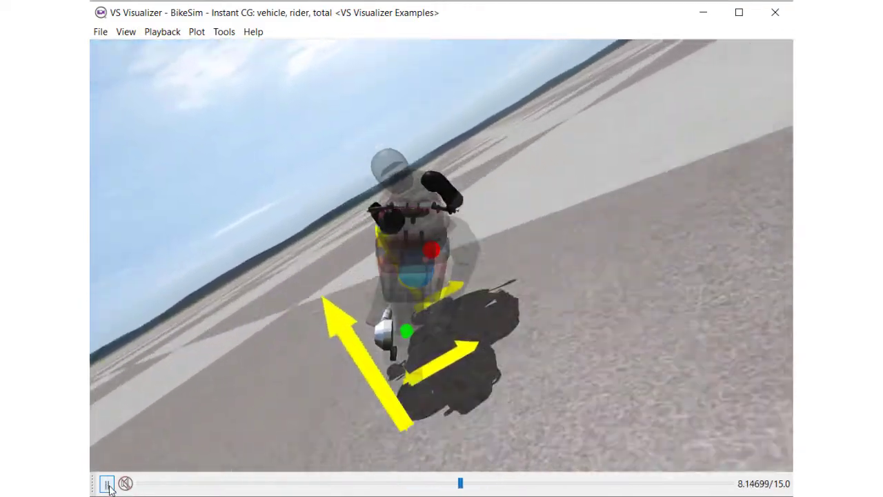
click(106, 481)
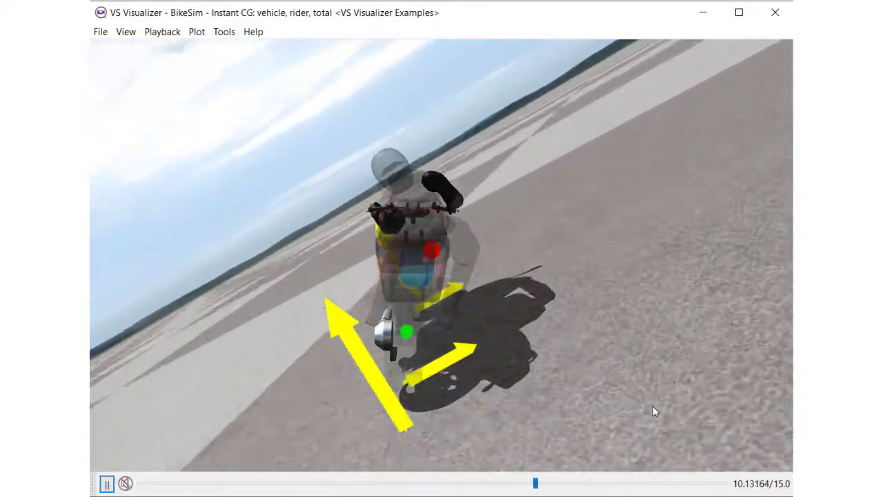